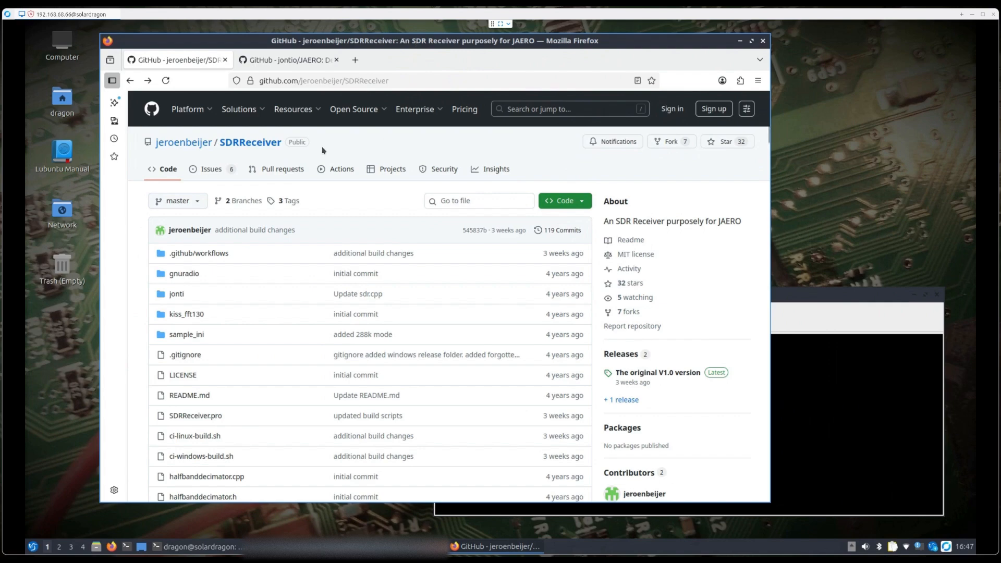
{"action": "mouse_move", "coordinate": [306, 152]}
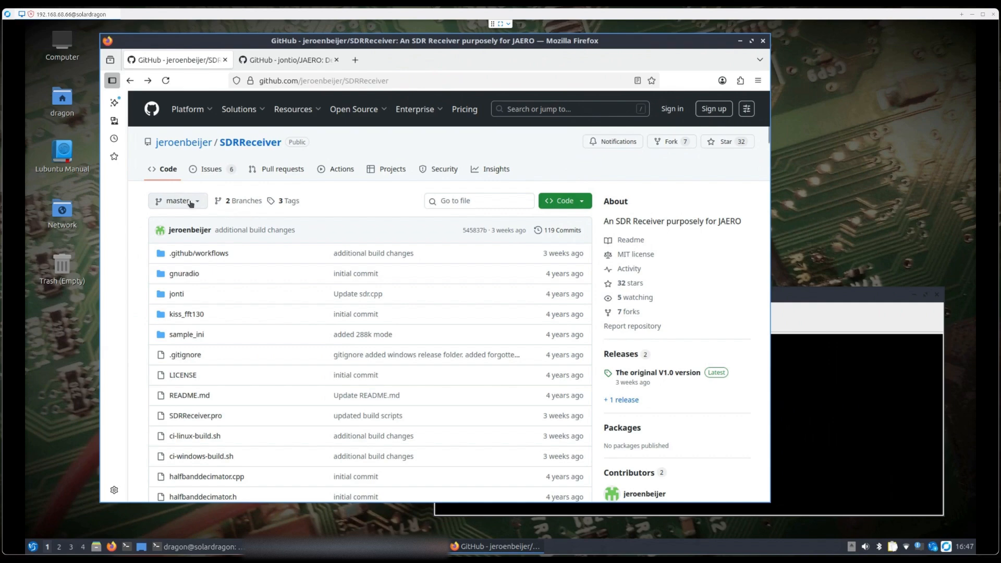
Show the SDRReceiver branch list with master and feature/sdrplay
{"action": "left_click", "coordinate": [177, 201]}
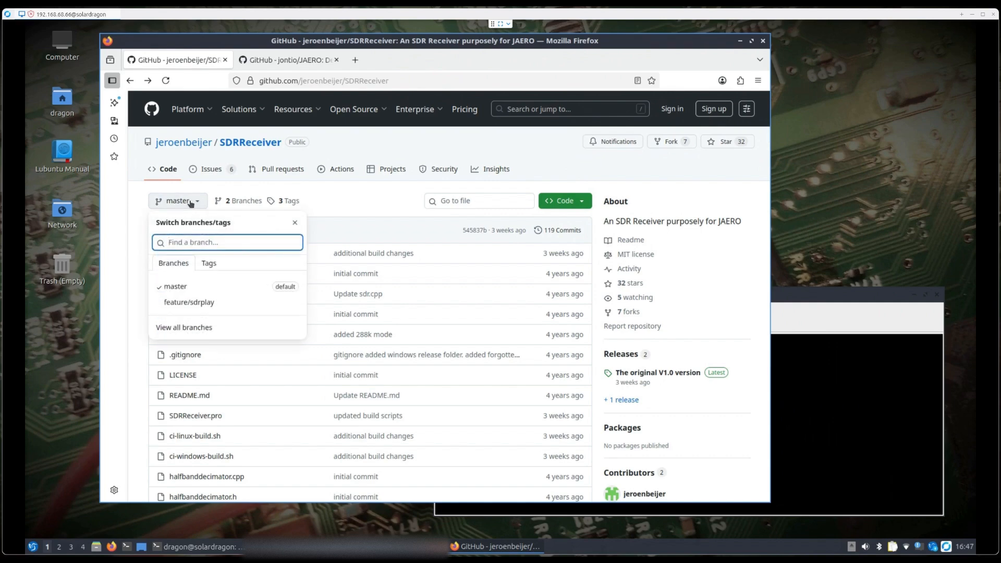
{"action": "mouse_move", "coordinate": [189, 302]}
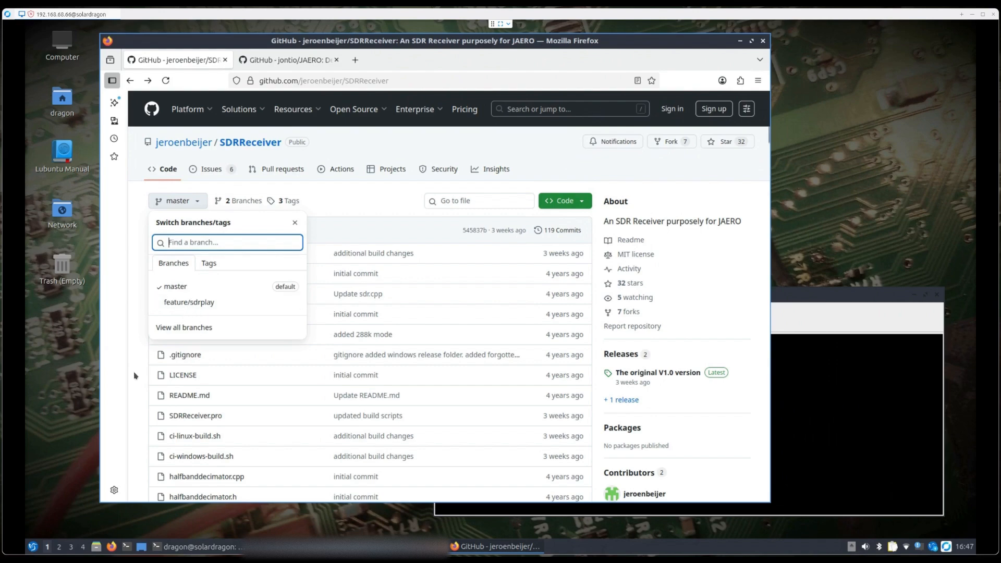
{"action": "mouse_move", "coordinate": [165, 459]}
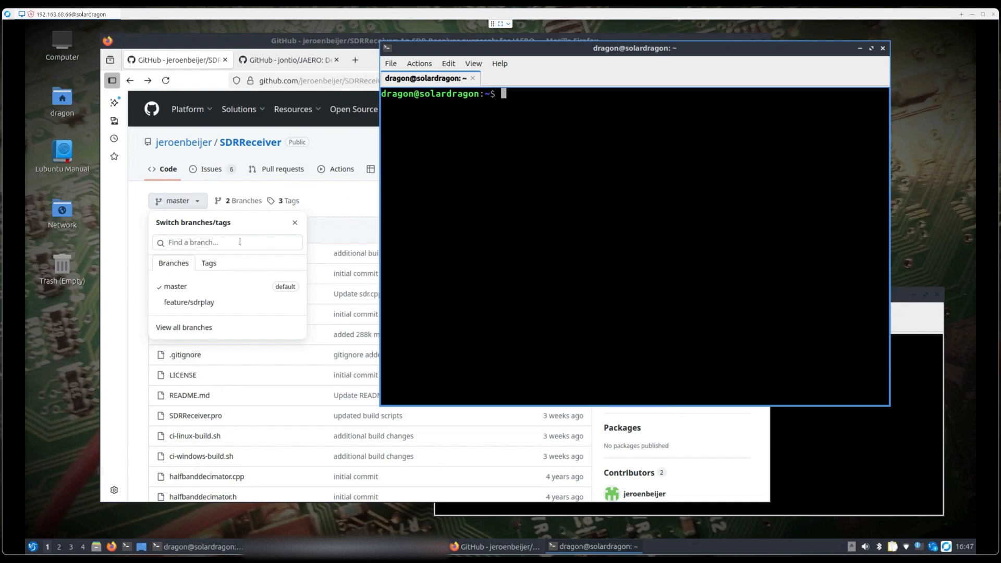
Run 'sudo apt update && sudo apt install sdrreceiver', which reports version 2.0 already installed
{"action": "type", "text": "sudo apt"}
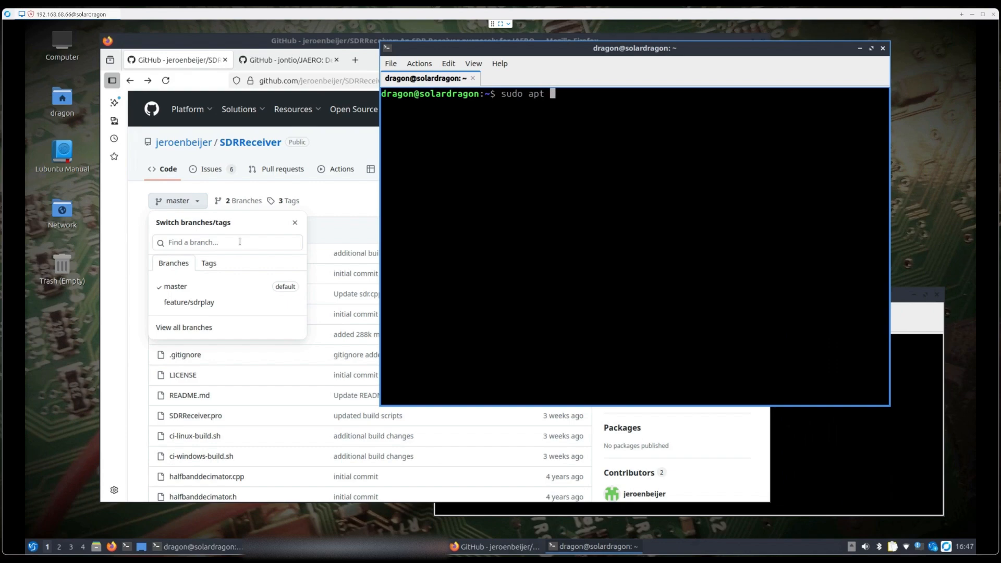
{"action": "type", "text": "update"}
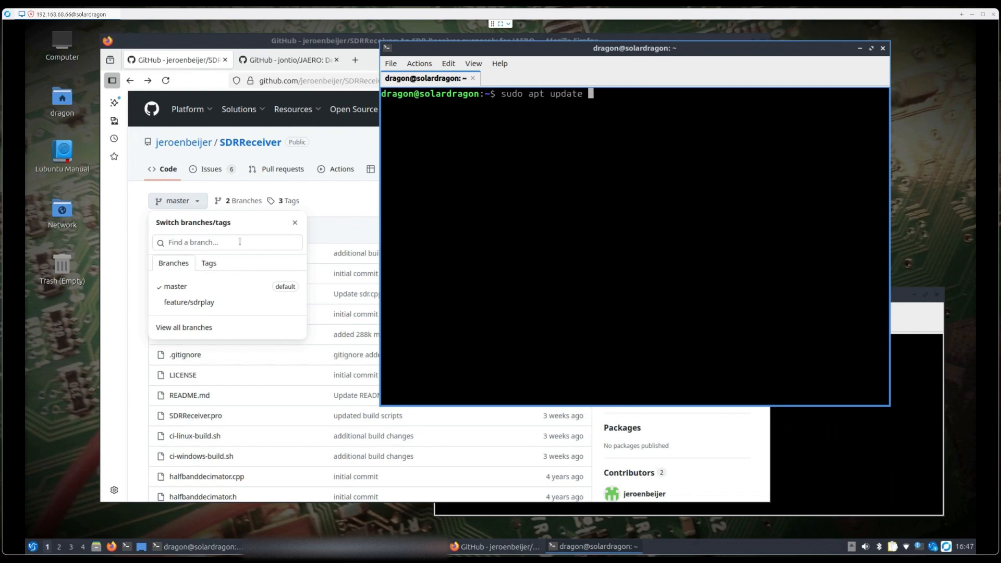
{"action": "type", "text": "&& suod"}
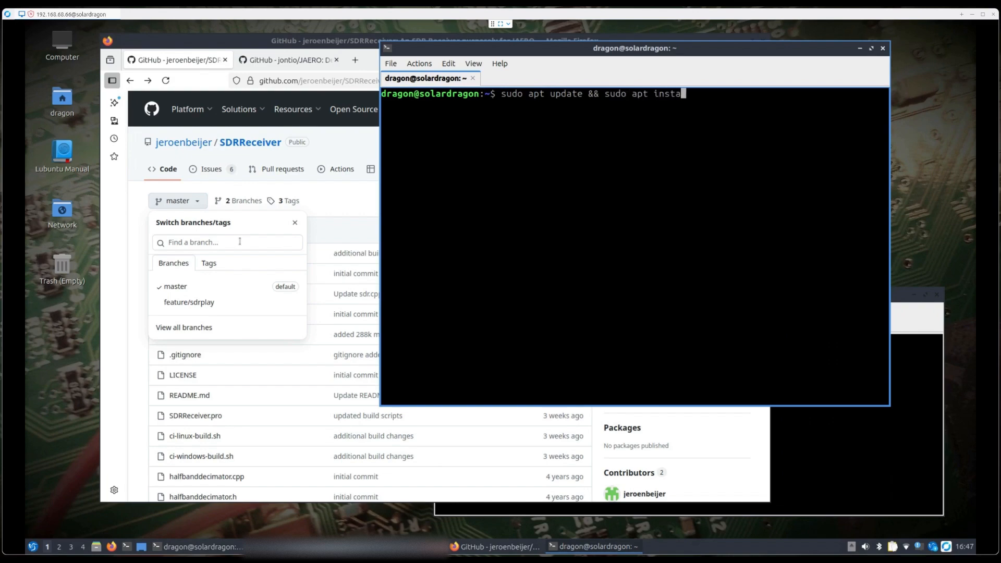
{"action": "type", "text": "ll sdrreceiver"}
{"action": "key", "text": "Return"}
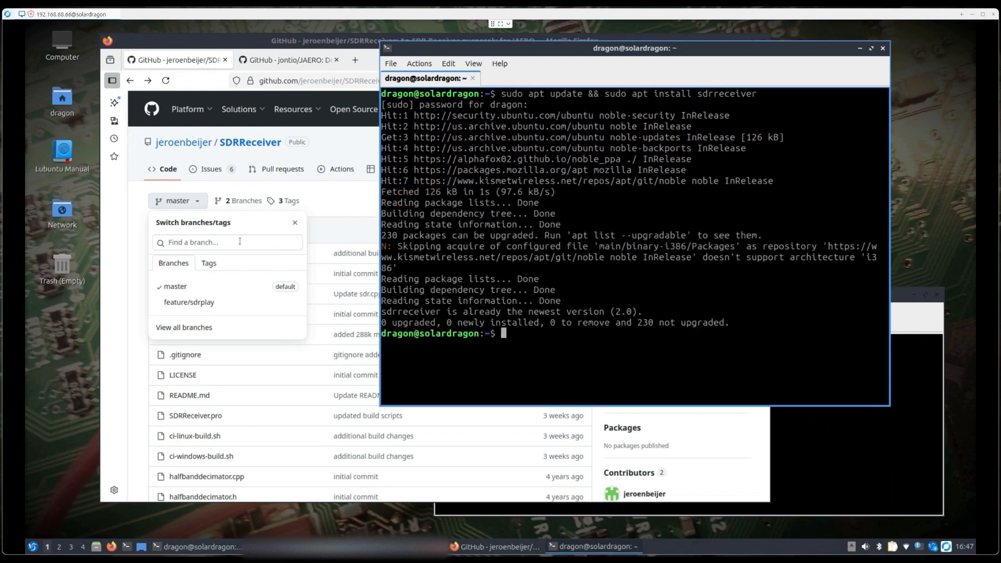
{"action": "mouse_move", "coordinate": [794, 82]}
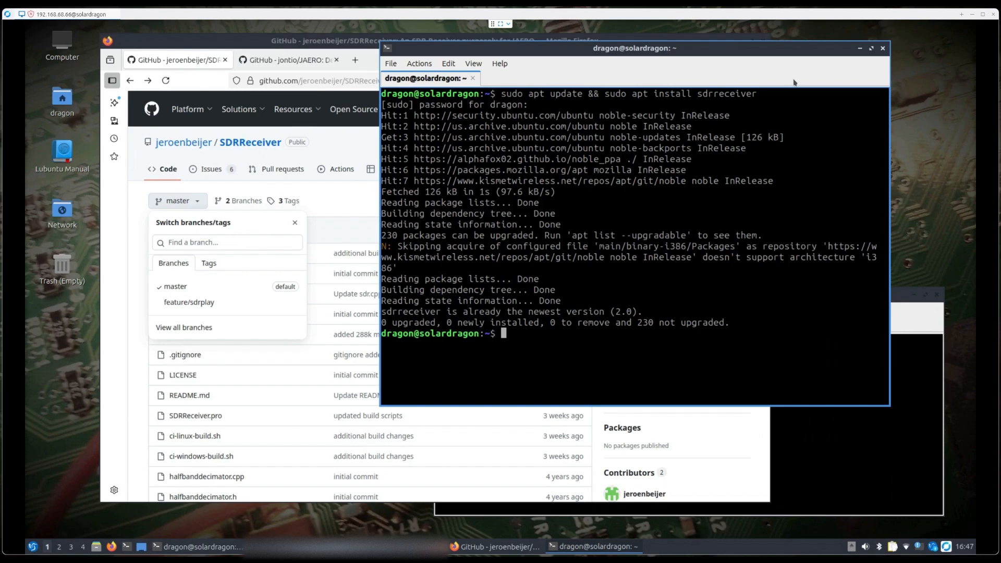
{"action": "mouse_move", "coordinate": [853, 57]}
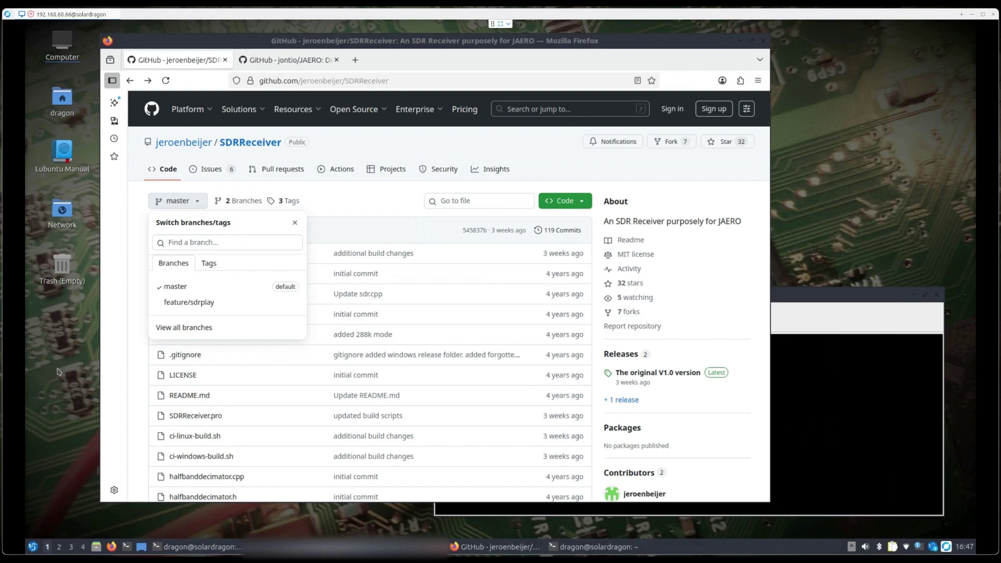
Switch Firefox to the jontio/JAERO repository page
{"action": "left_click", "coordinate": [287, 60]}
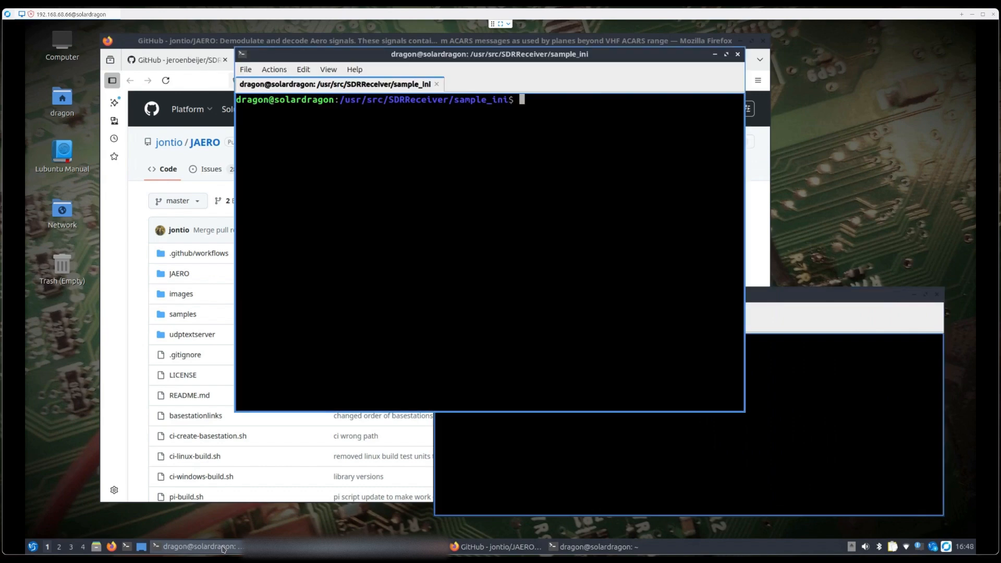
{"action": "mouse_move", "coordinate": [456, 181]}
{"action": "type", "text": "ls"}
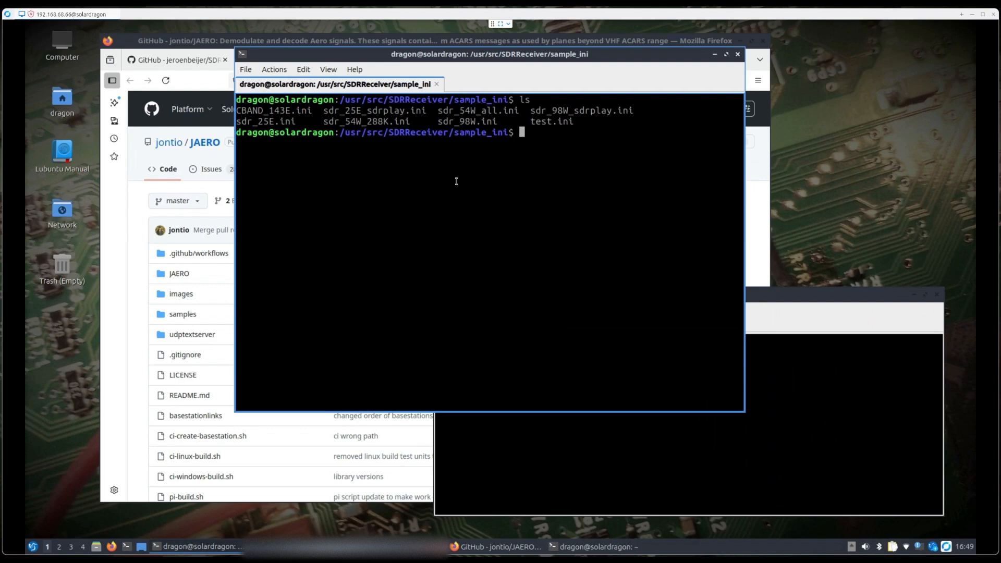
Open sdr_98W_sdrplay.ini from sample_ini in nano for viewing
{"action": "type", "text": "nano sdr_"}
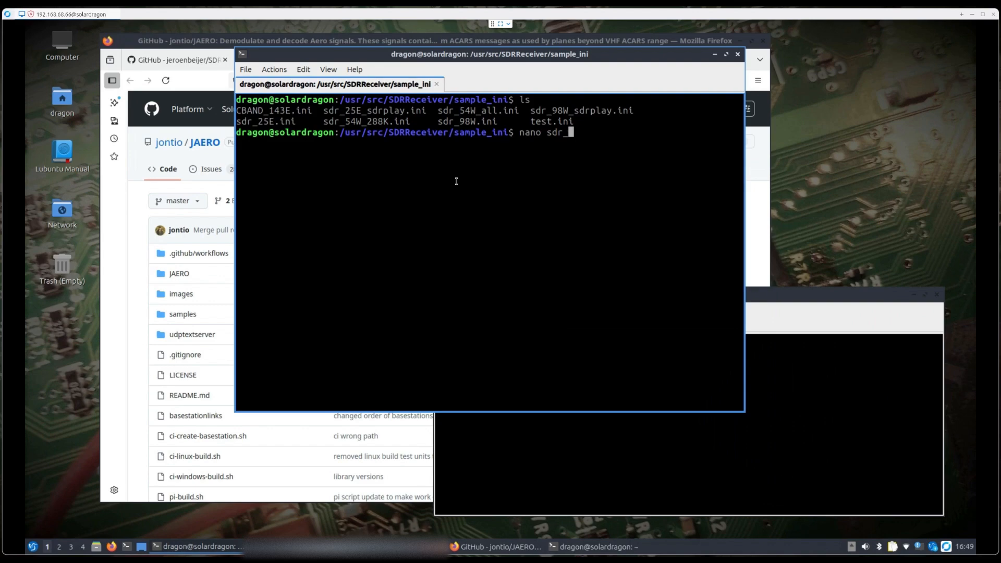
{"action": "type", "text": "98W"}
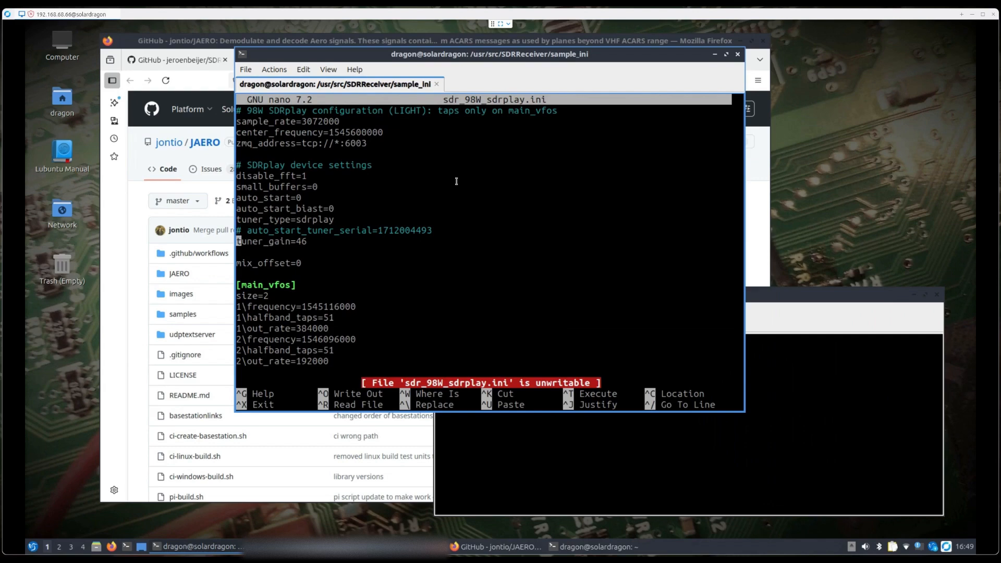
Scroll through the device settings and VFO entries, then exit nano without changes
{"action": "scroll", "scroll_direction": "down", "scroll_amount": 3}
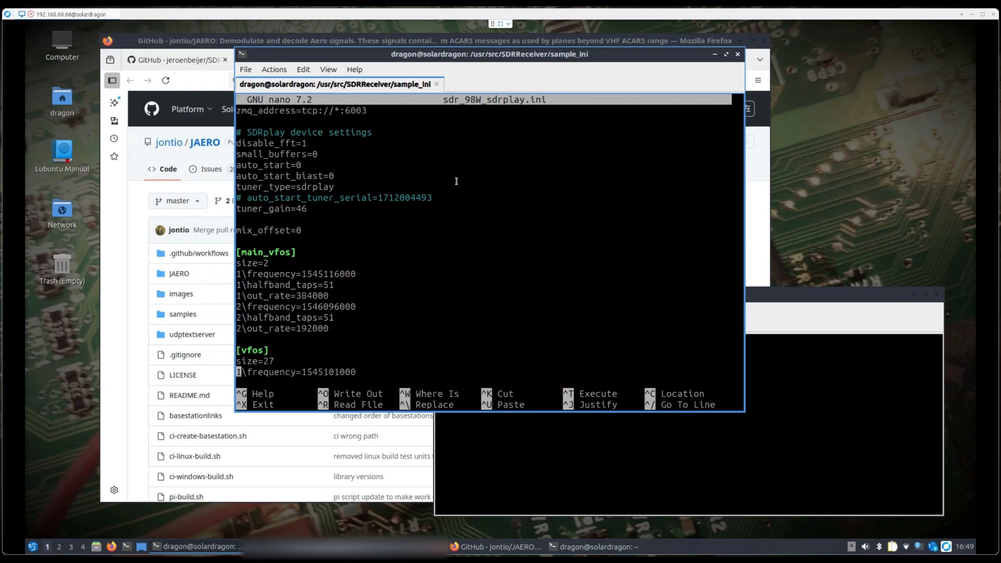
{"action": "scroll", "scroll_direction": "down", "scroll_amount": 3}
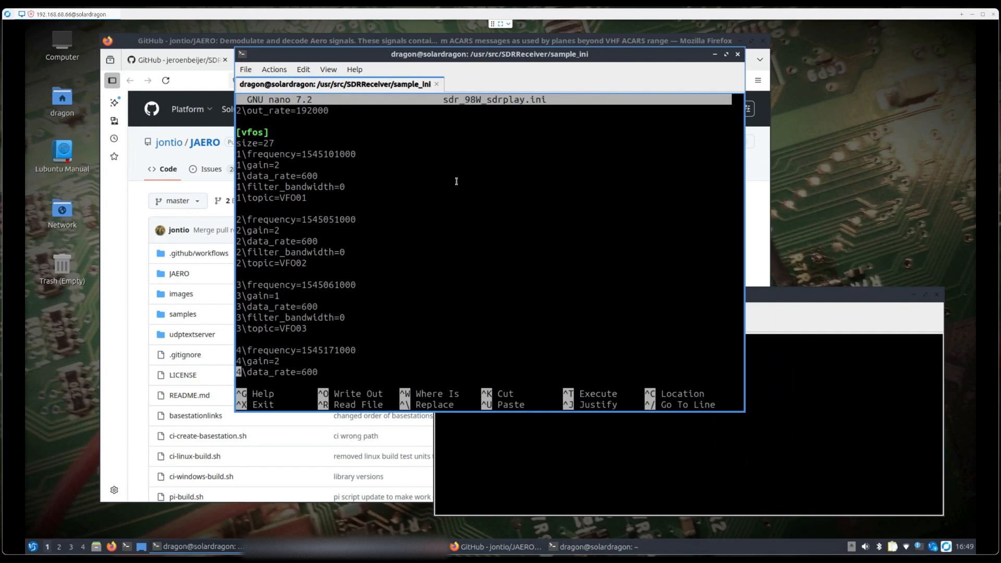
{"action": "scroll", "scroll_direction": "down", "scroll_amount": 3}
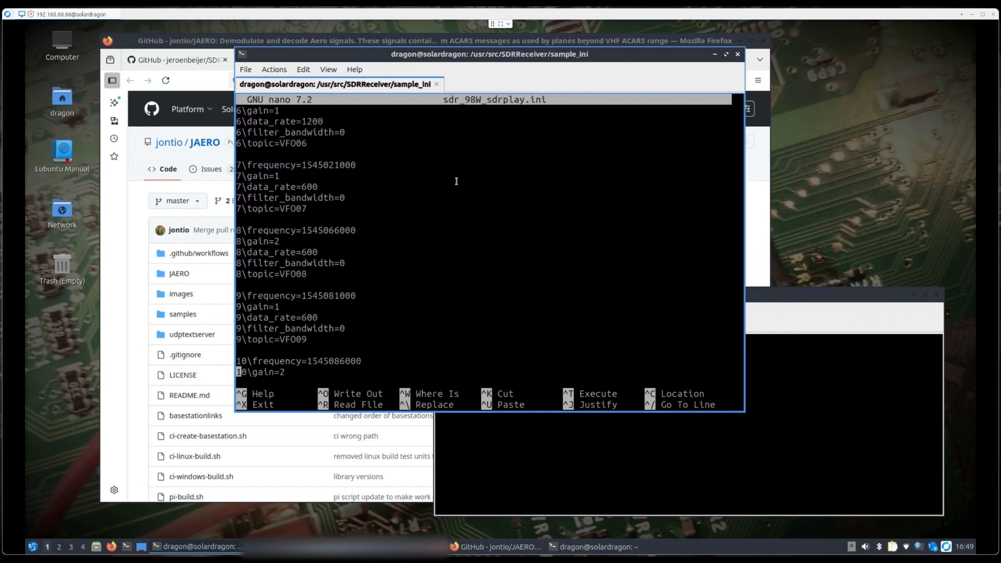
{"action": "scroll", "scroll_direction": "down", "scroll_amount": 3}
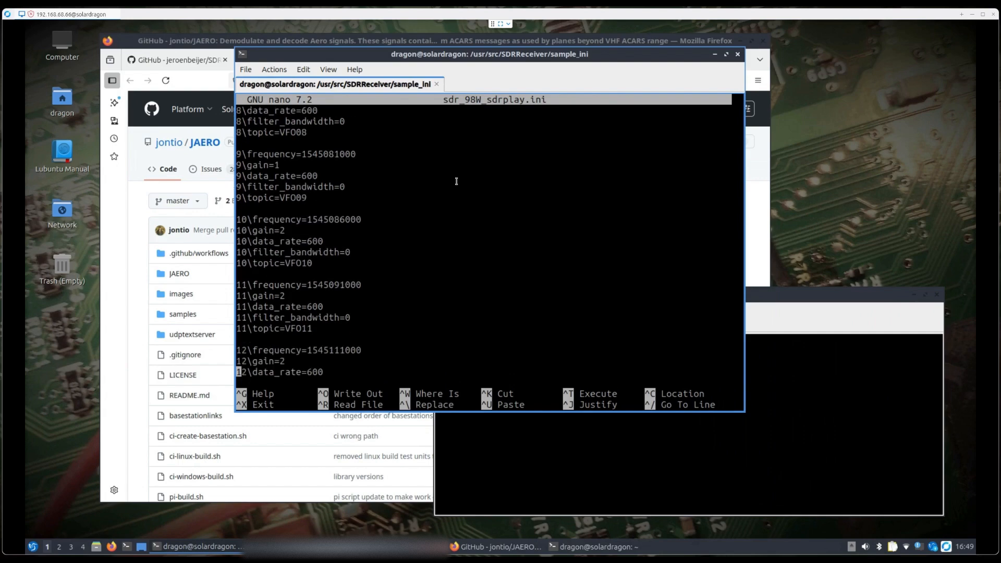
{"action": "scroll", "scroll_direction": "down", "scroll_amount": 3}
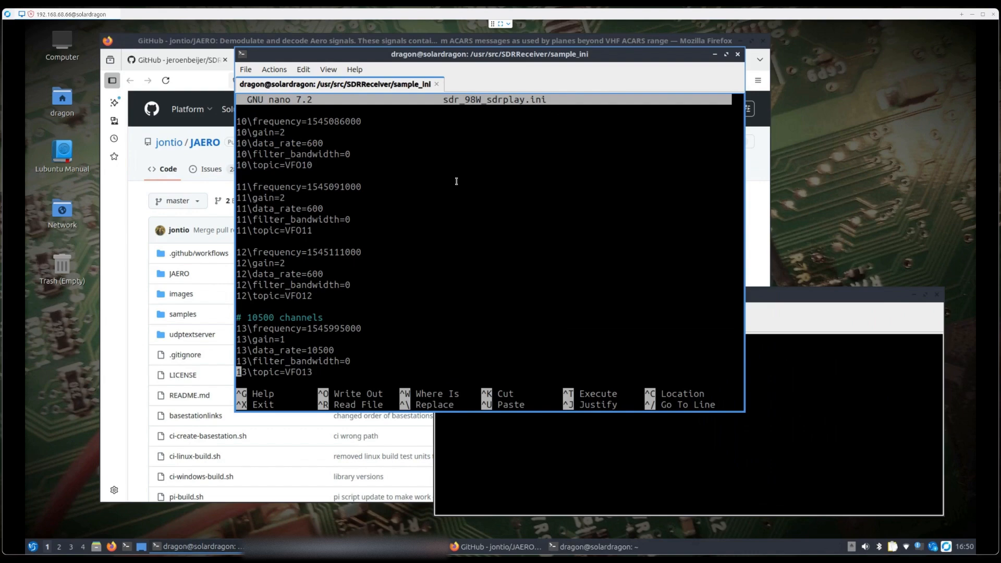
{"action": "key", "text": "ctrl+x"}
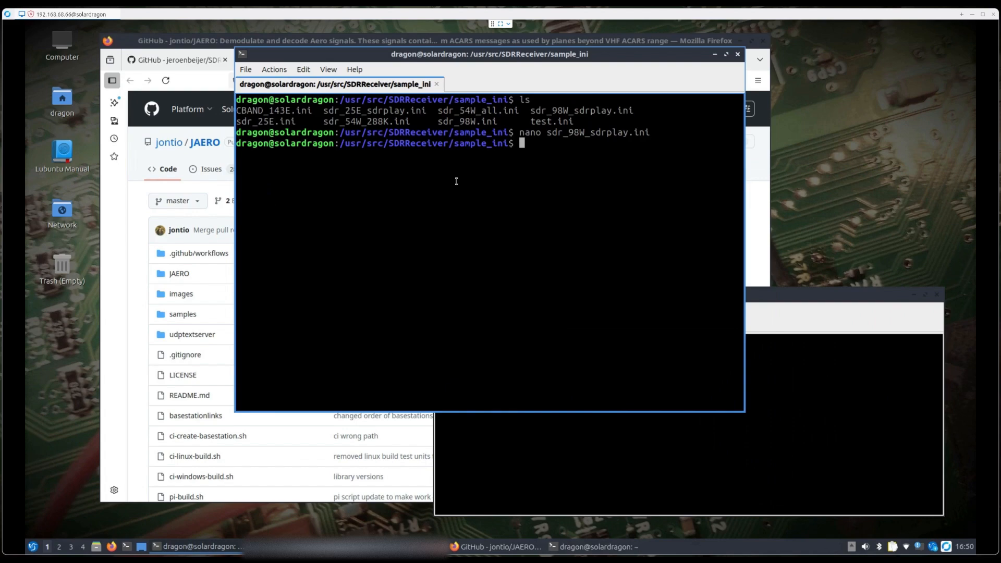
Clear the terminal and run 'SDRReceiver -s sdr_98W_sdrplay.ini' to launch the receiver
{"action": "type", "text": "clear"}
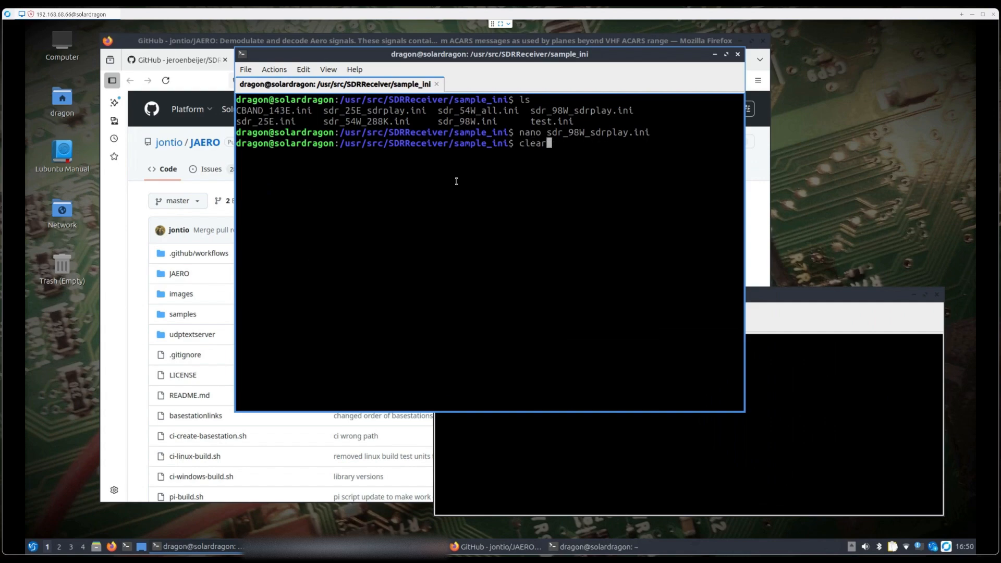
{"action": "type", "text": "SDRReceiver -s sdr_98W_sdrplay.ini"}
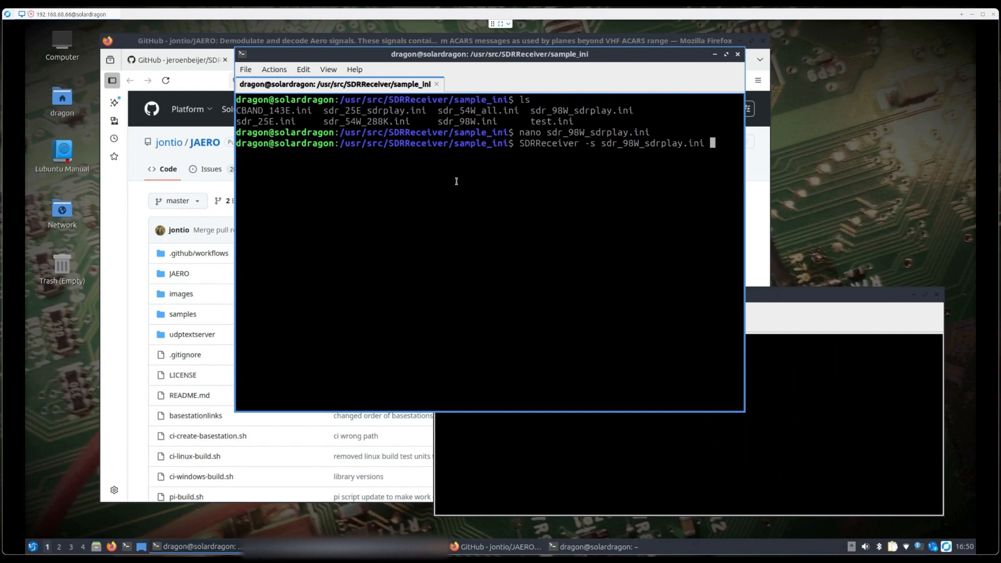
{"action": "key", "text": "Return"}
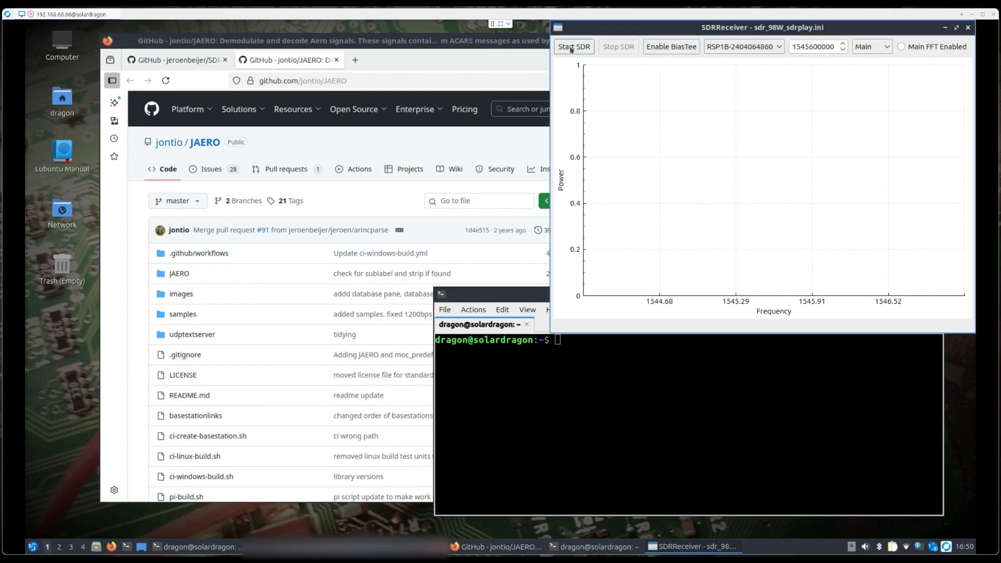
Start the RSP1B SDR so the live 1545 MHz spectrum plots, and browse the VFO channel list
{"action": "left_click", "coordinate": [574, 47]}
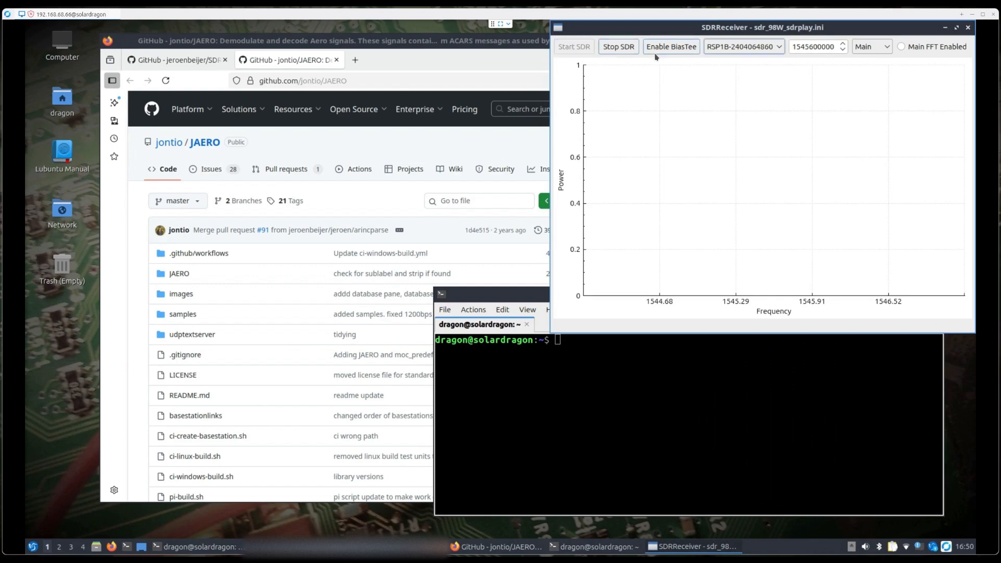
{"action": "left_click", "coordinate": [670, 47]}
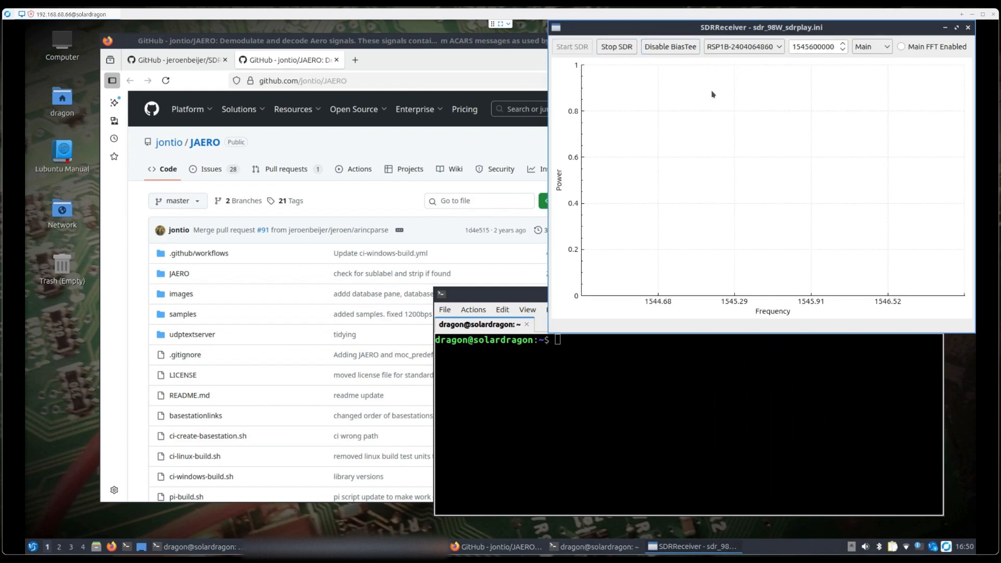
{"action": "left_click", "coordinate": [571, 47]}
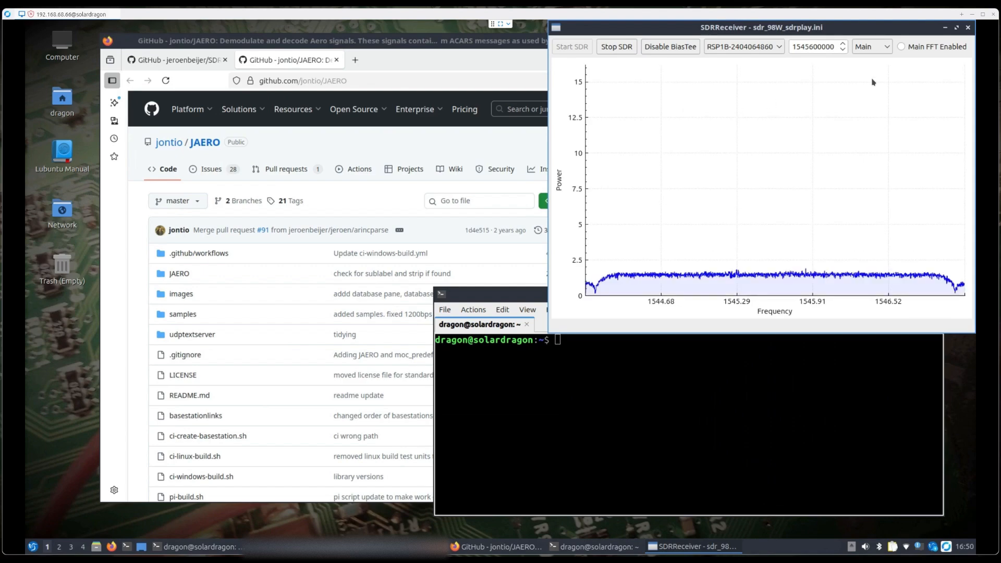
{"action": "left_click", "coordinate": [869, 47]}
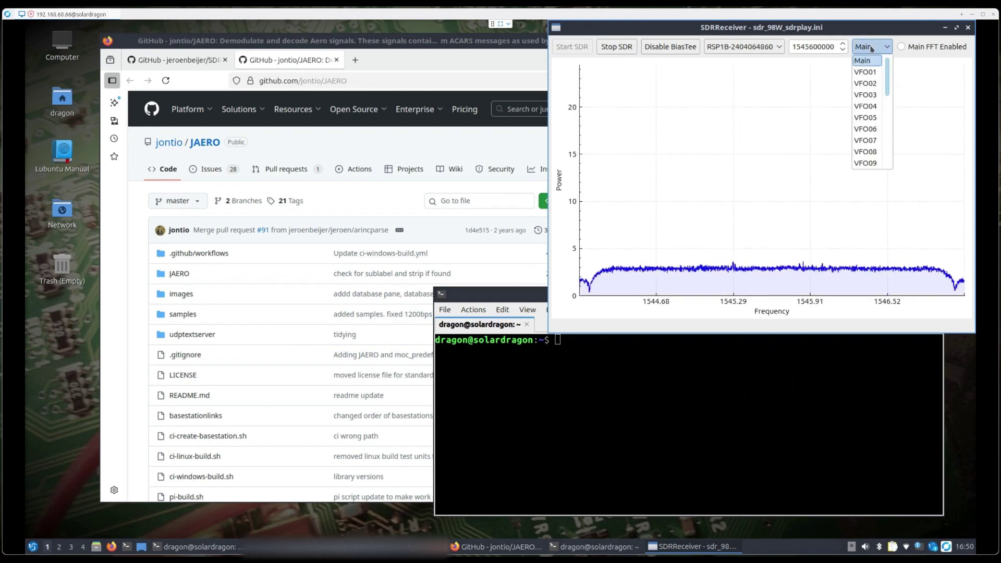
{"action": "scroll", "scroll_direction": "down", "scroll_amount": 3}
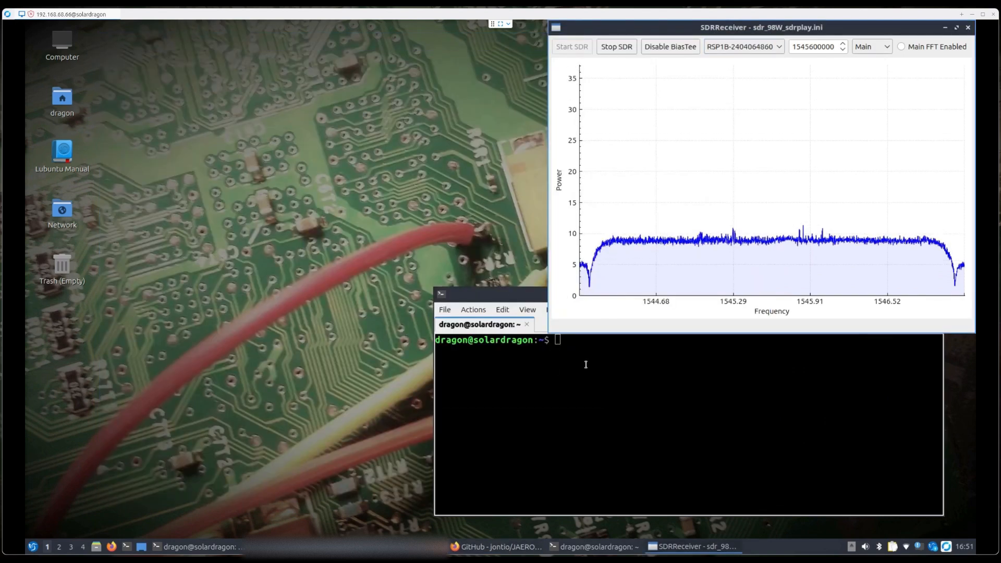
Close the finished apt terminal and set up a fresh resized terminal to launch JAERO
{"action": "left_click", "coordinate": [594, 547]}
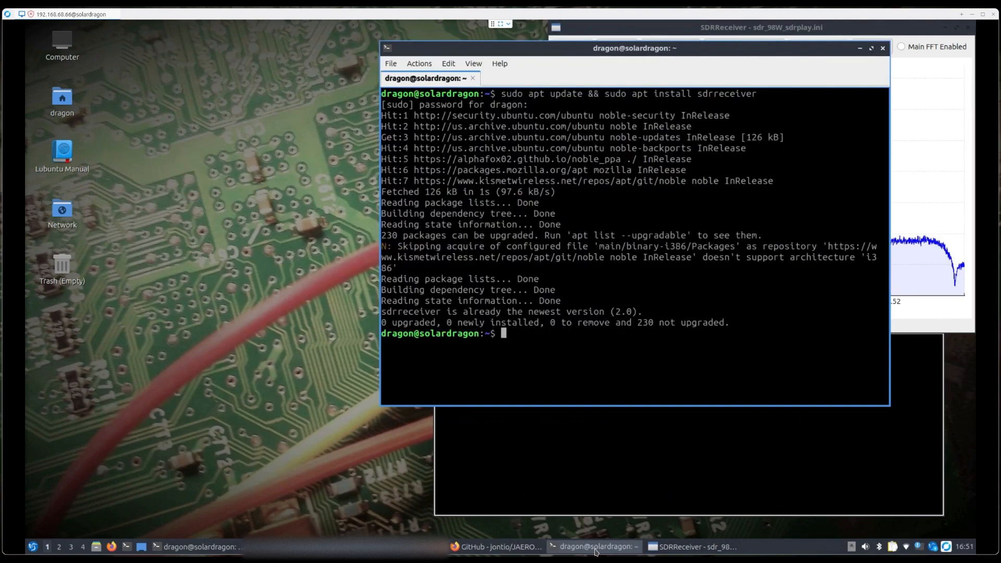
{"action": "left_click", "coordinate": [884, 48]}
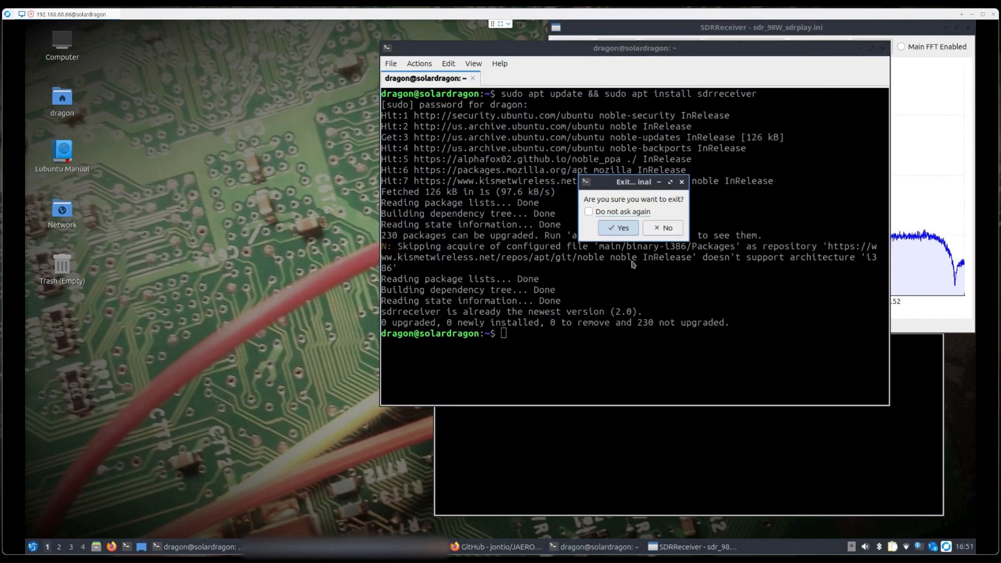
{"action": "left_click", "coordinate": [617, 227]}
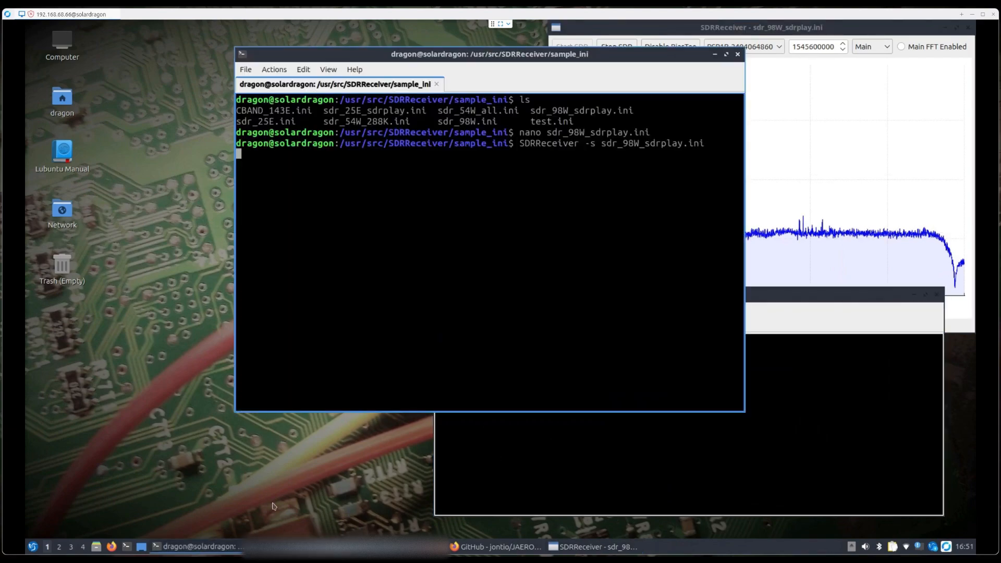
{"action": "mouse_move", "coordinate": [713, 57]}
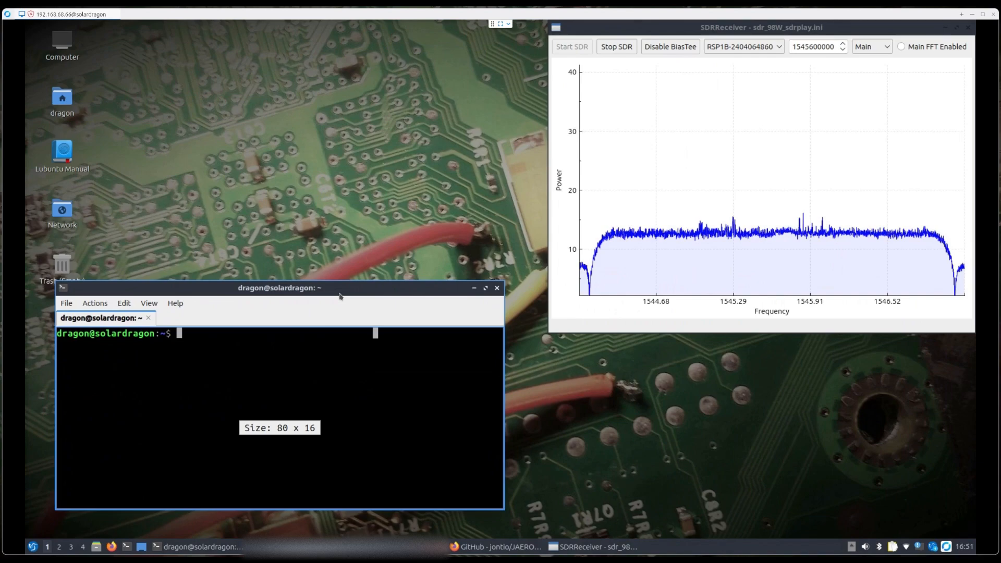
{"action": "left_click_drag", "start_coordinate": [280, 288], "coordinate": [290, 232]}
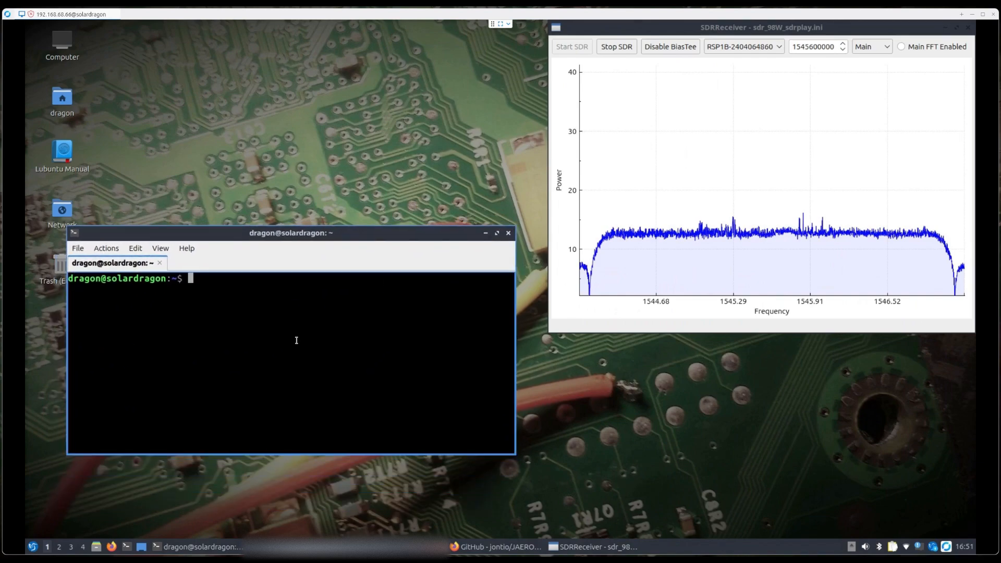
{"action": "type", "text": "jea"}
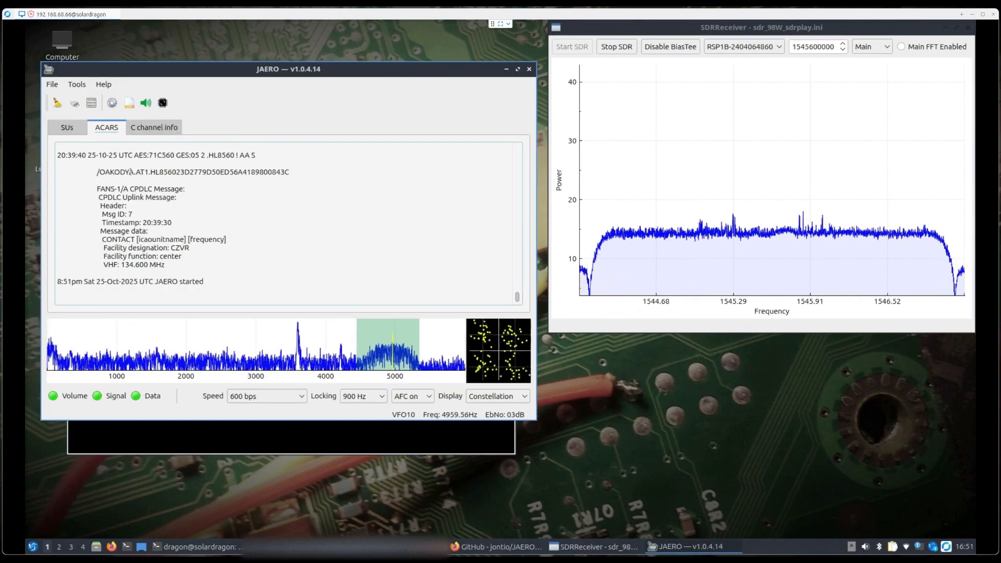
Show JAERO's decoding settings with ZMQ source tcp://127.0.0.1:6003, topic VFO10
{"action": "left_click", "coordinate": [110, 102]}
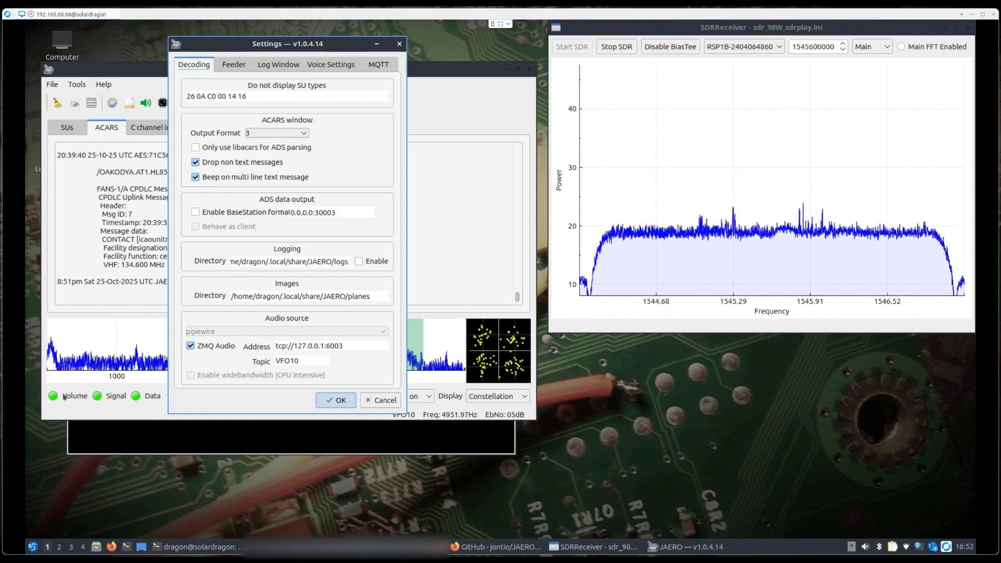
Display VFO10's spectrum in SDRReceiver and accept JAERO's VFO10 ZMQ settings
{"action": "left_click", "coordinate": [871, 47]}
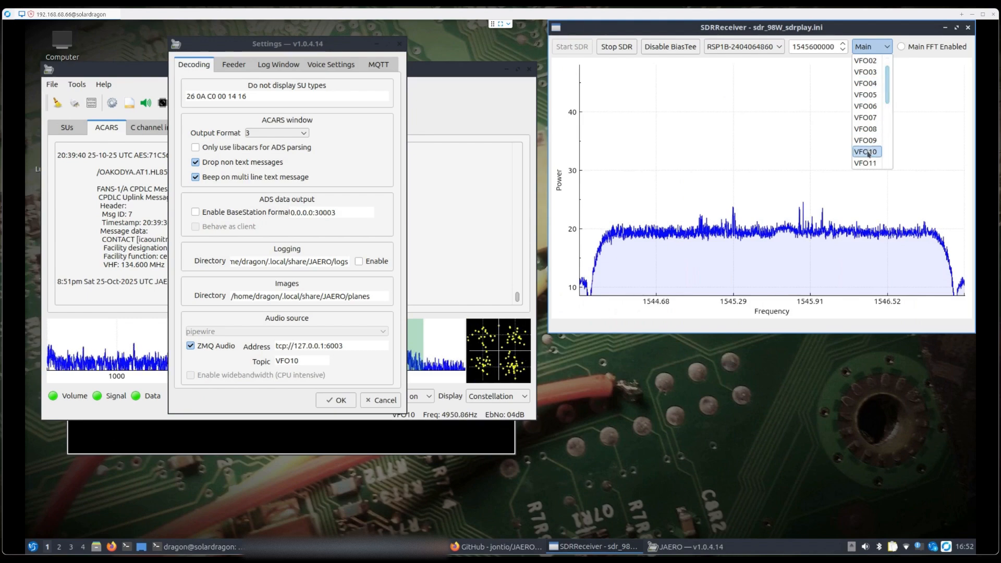
{"action": "left_click", "coordinate": [865, 152]}
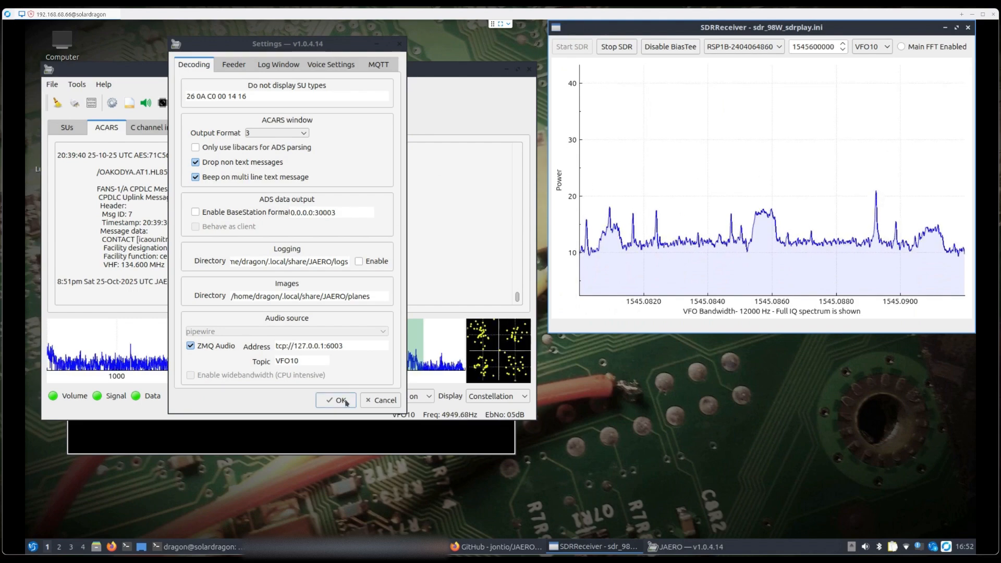
{"action": "left_click", "coordinate": [336, 400]}
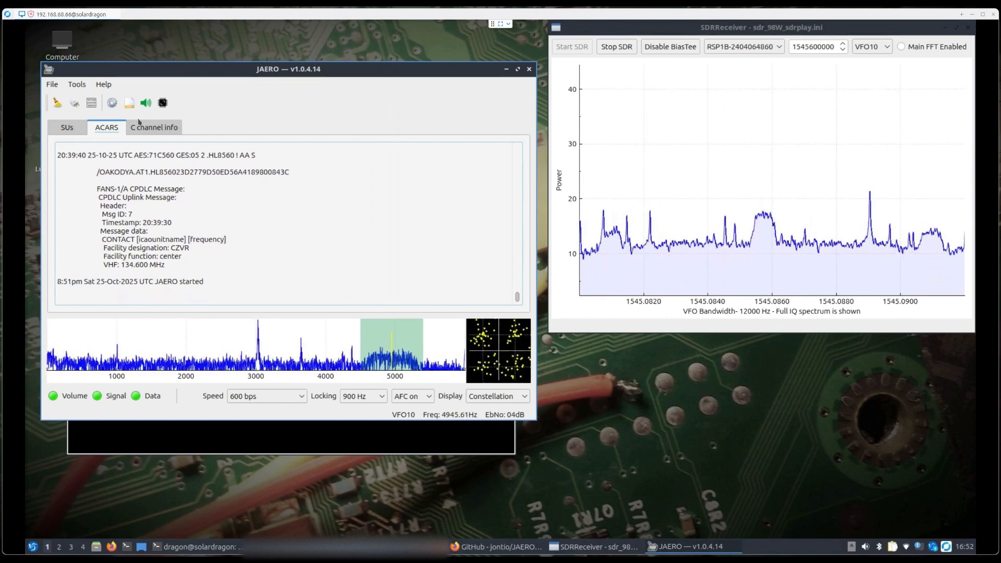
{"action": "mouse_move", "coordinate": [110, 103]}
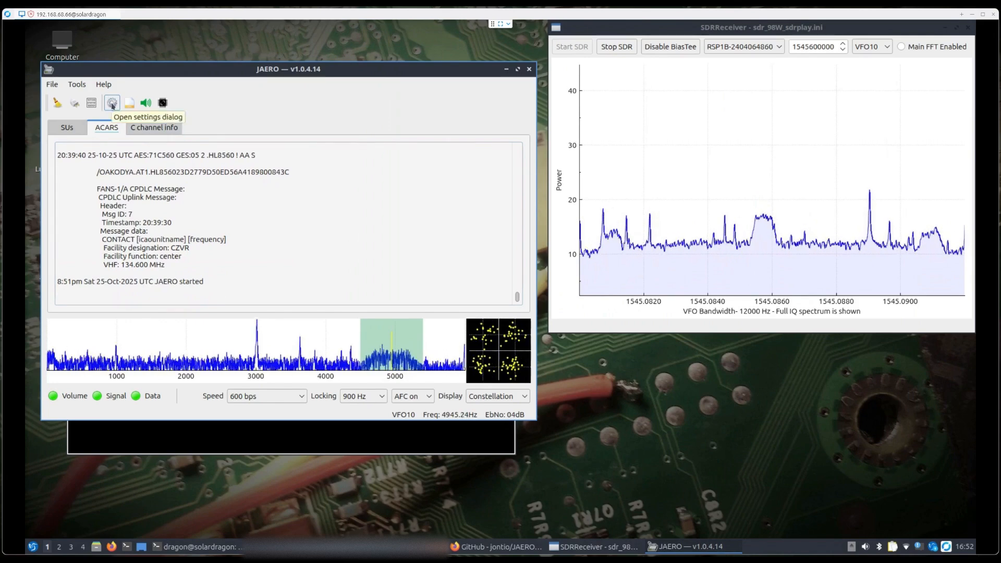
In the decoder settings, replace the ZMQ topic VFO10 with VFO07
{"action": "left_click", "coordinate": [111, 103]}
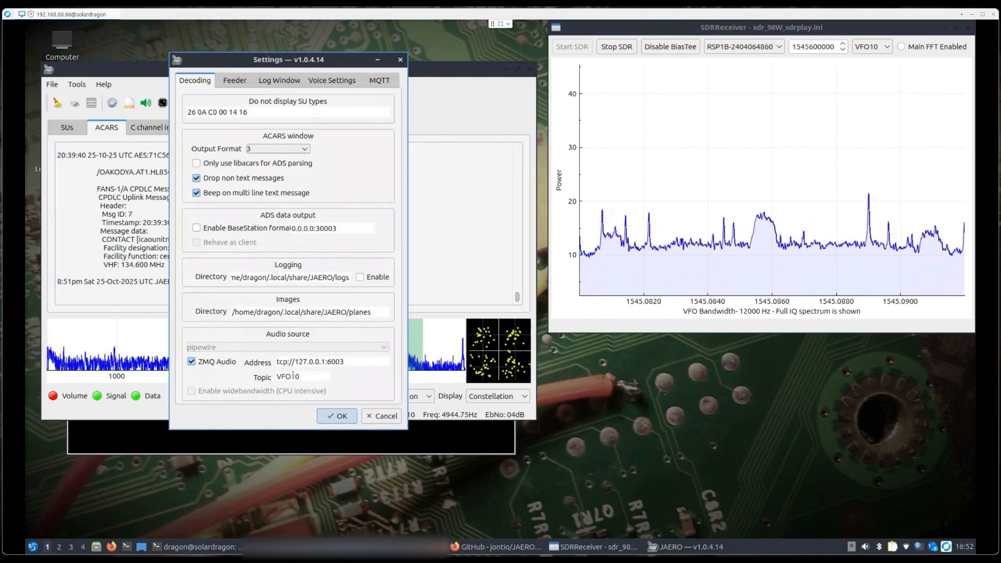
{"action": "double_click", "coordinate": [292, 376]}
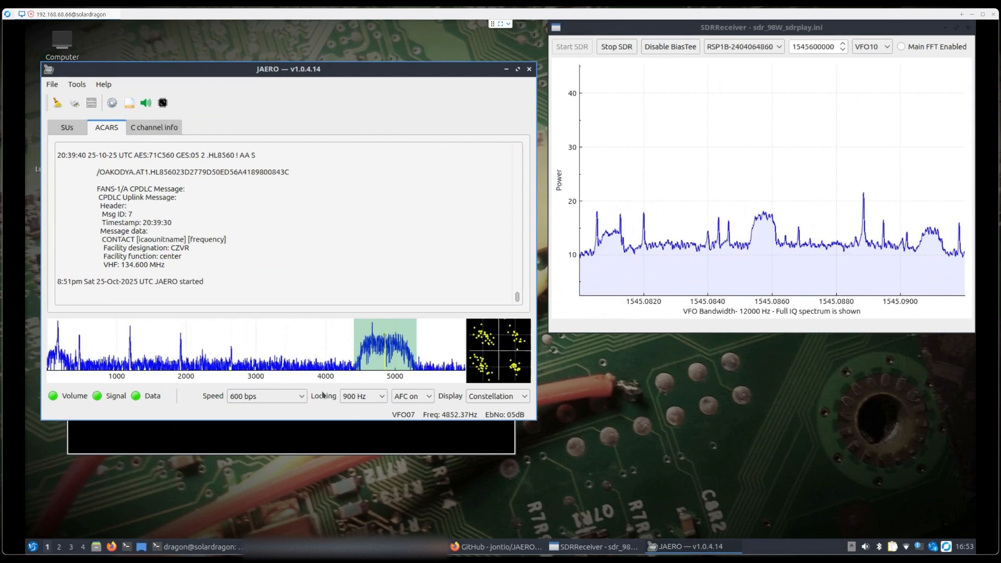
Shrink the VFO07 JAERO window to the top left and launch a terminal from the quicklaunch bar
{"action": "left_click", "coordinate": [874, 47]}
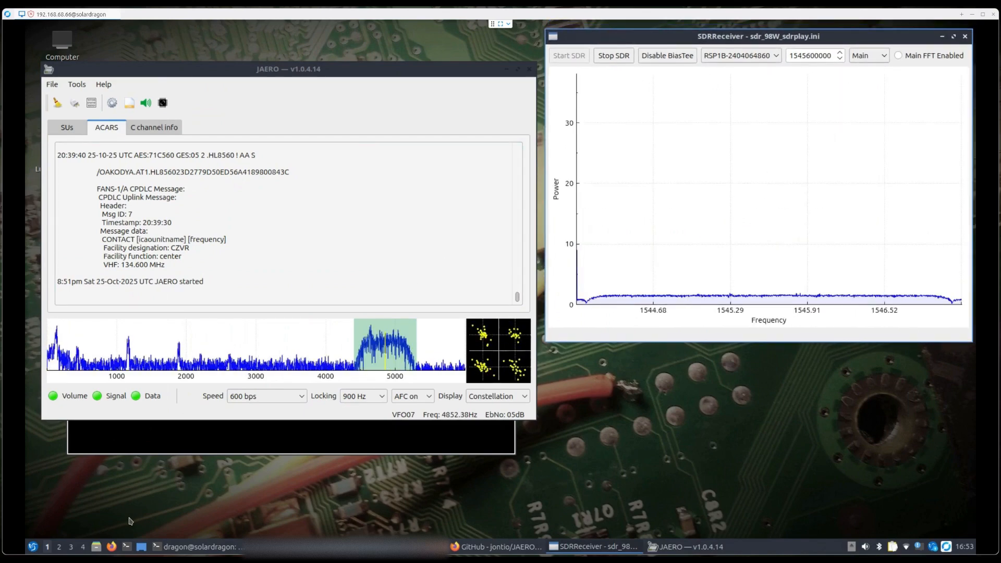
{"action": "right_click", "coordinate": [127, 546]}
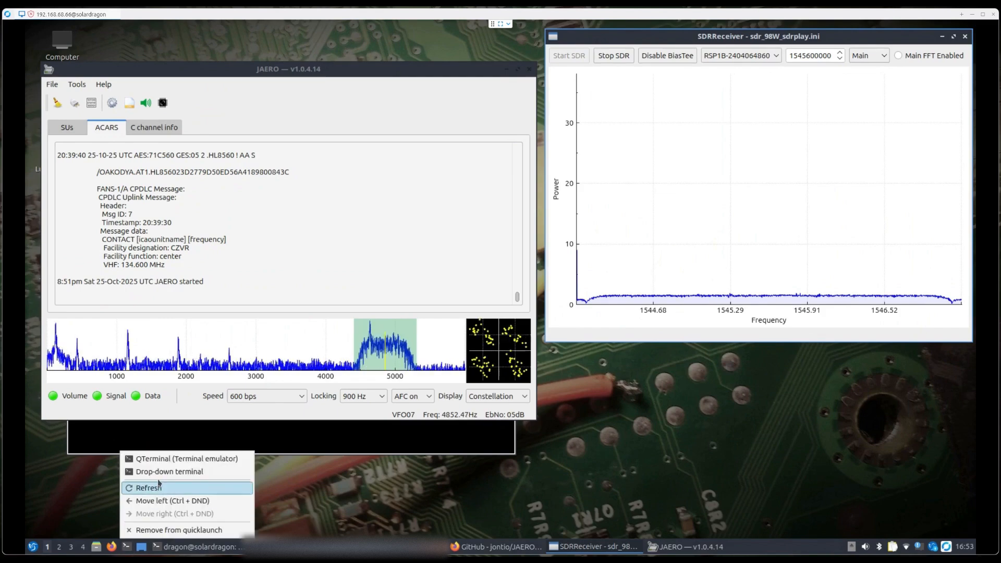
{"action": "left_click", "coordinate": [160, 459]}
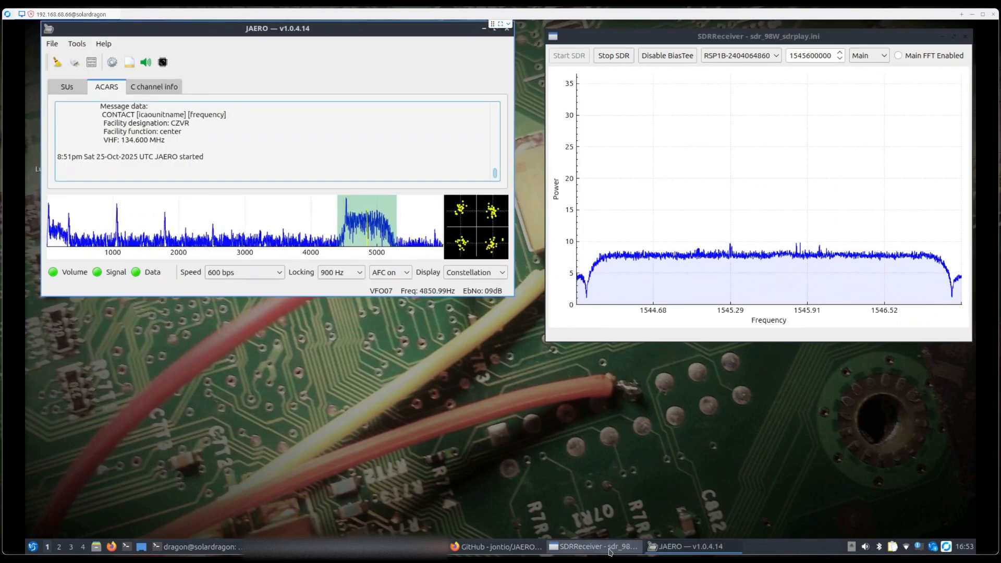
{"action": "left_click", "coordinate": [195, 546]}
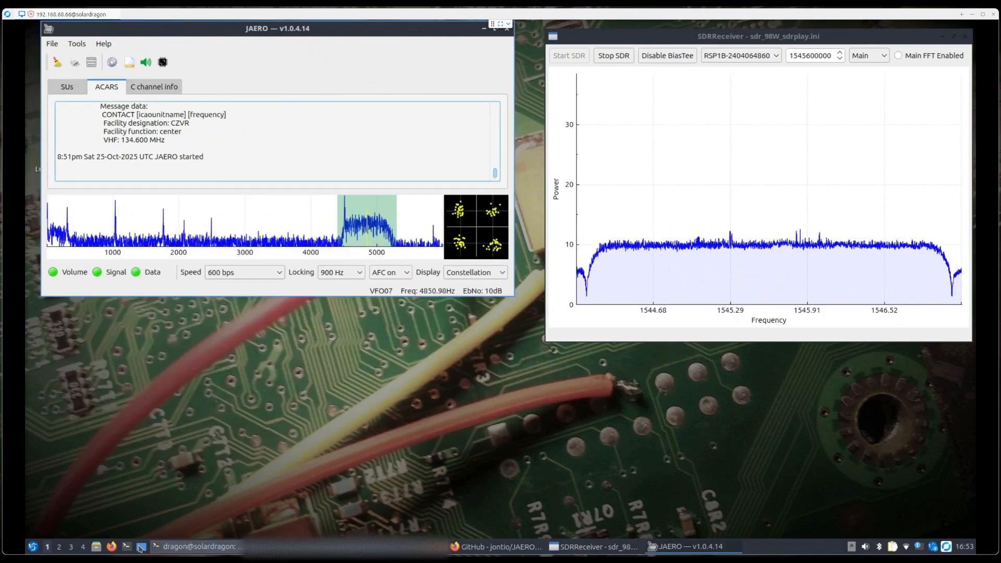
Start a second jaero instance on topic VFO04 from the terminal, then bring up a drop-down terminal
{"action": "left_click", "coordinate": [145, 546]}
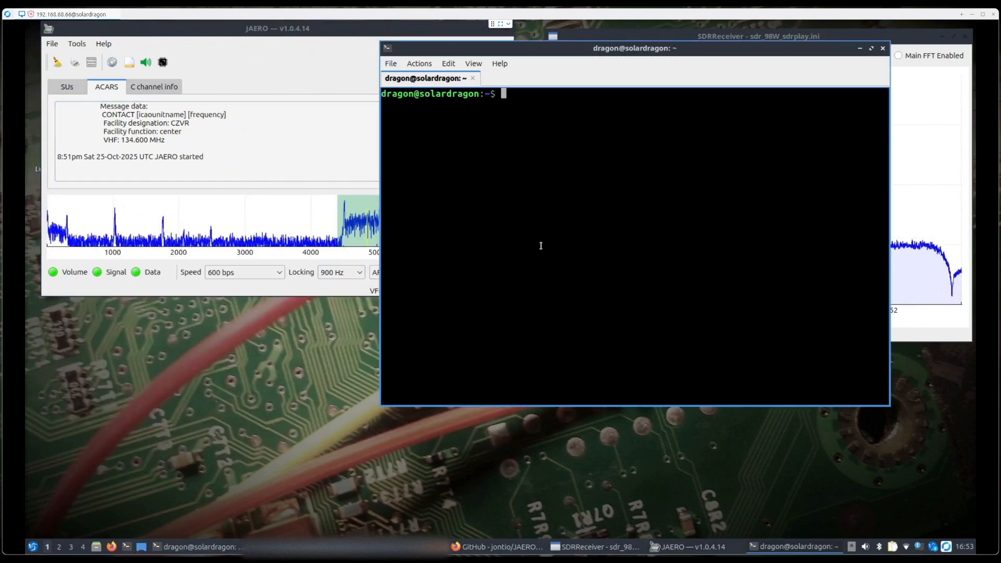
{"action": "type", "text": "jaero"}
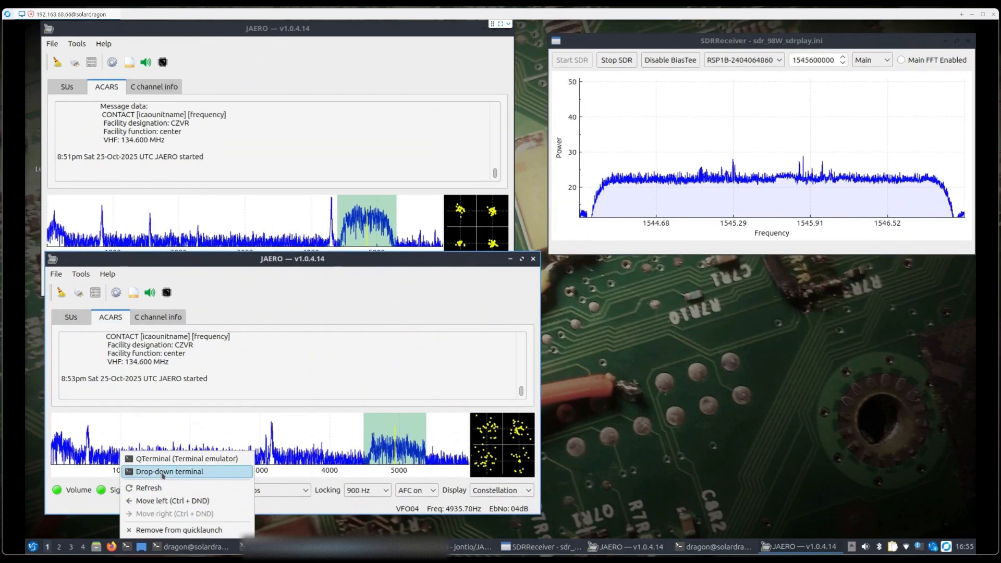
{"action": "left_click", "coordinate": [169, 471]}
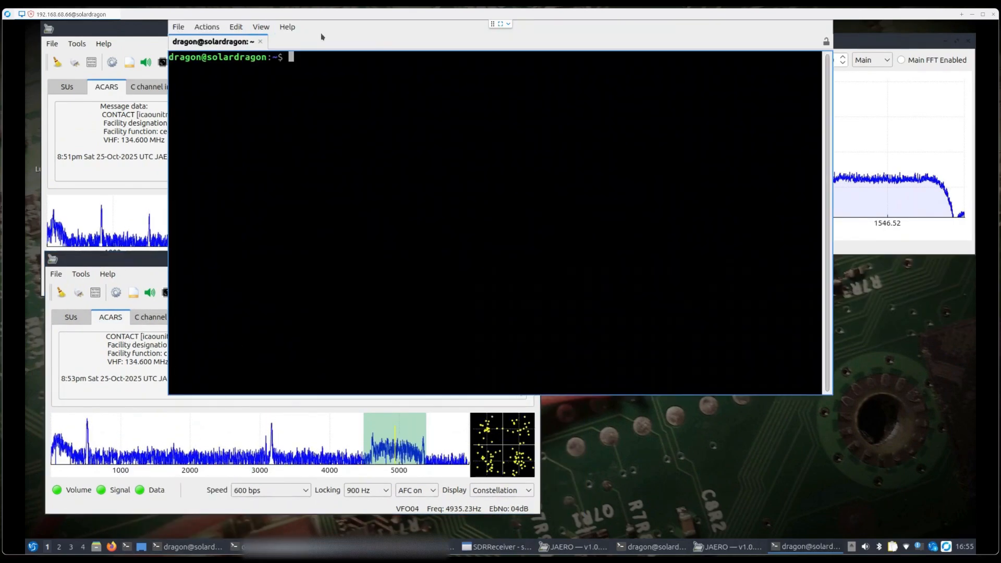